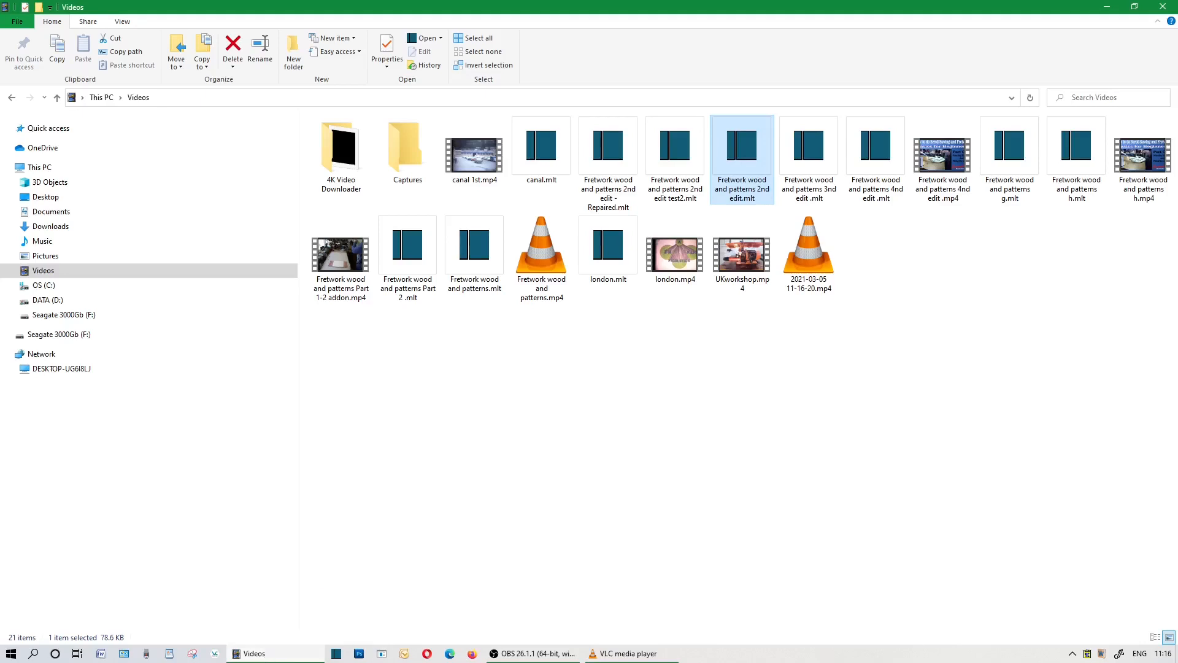
mouse_move(756, 214)
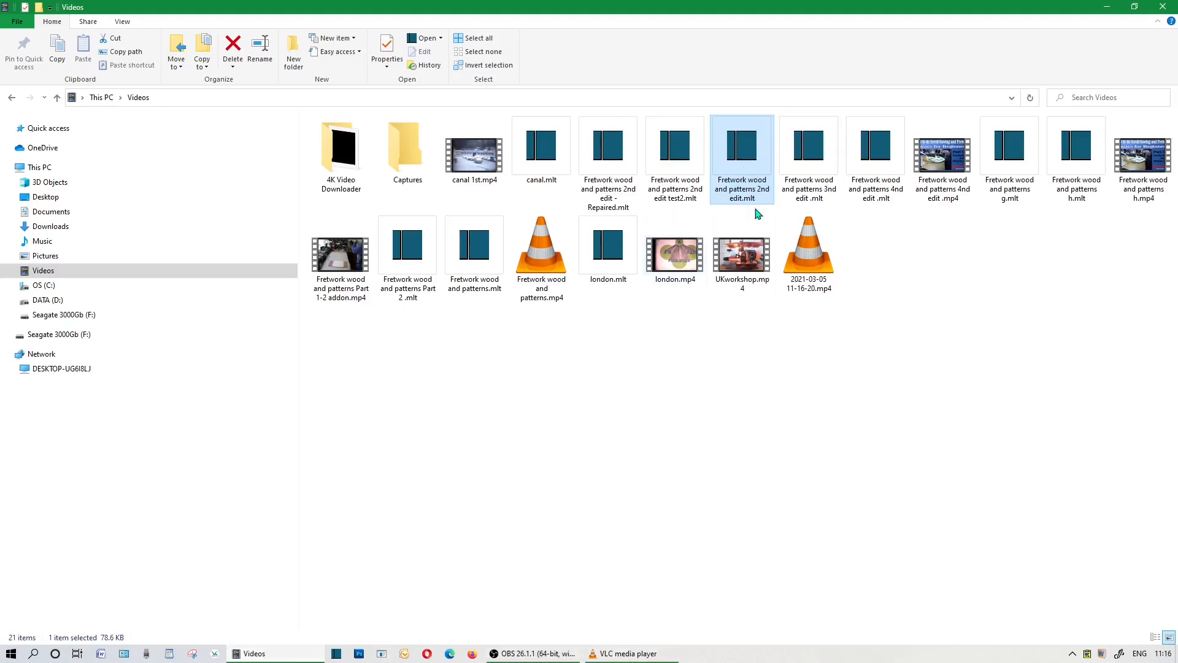
mouse_move(749, 174)
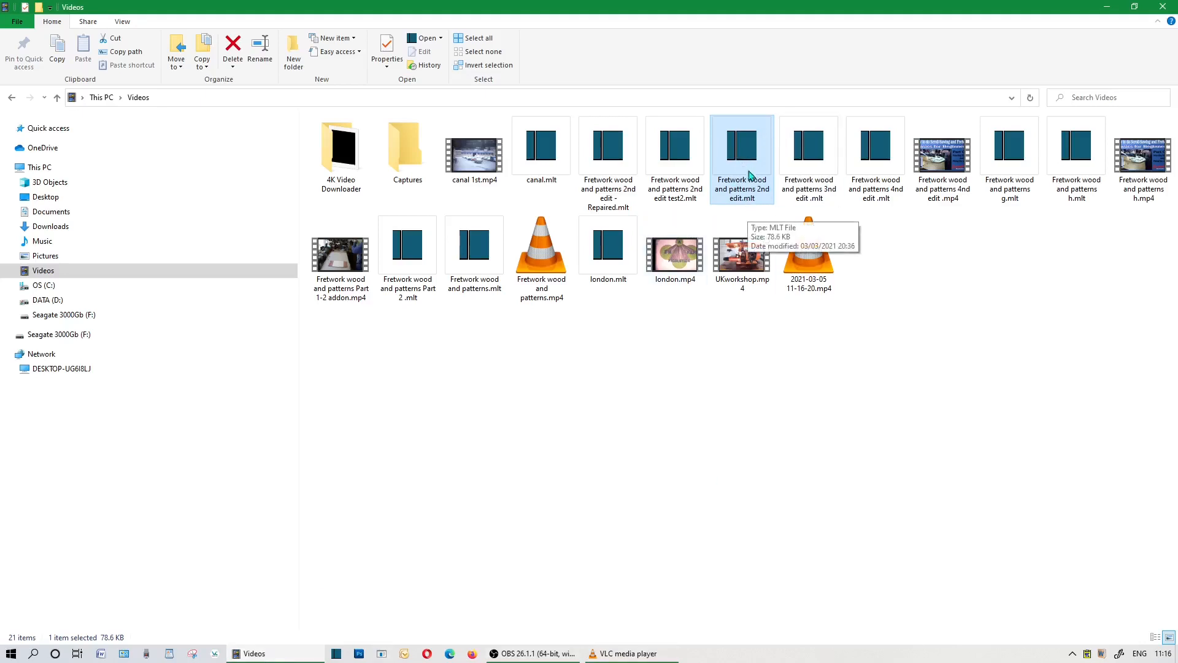
mouse_move(747, 158)
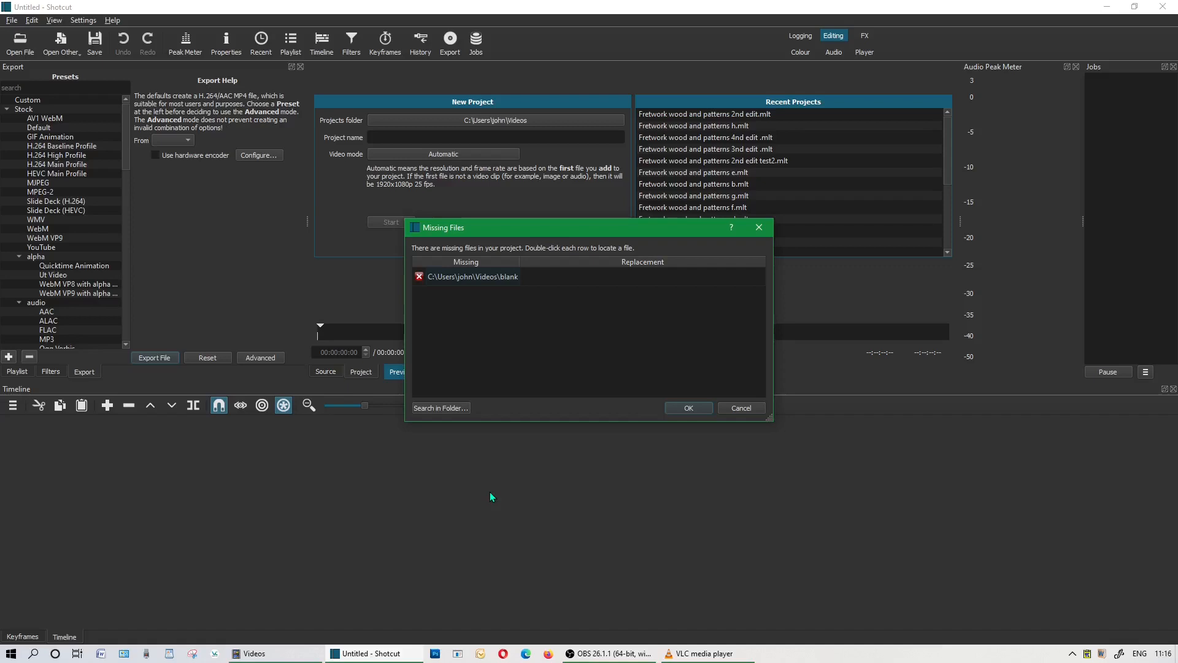
mouse_move(509, 288)
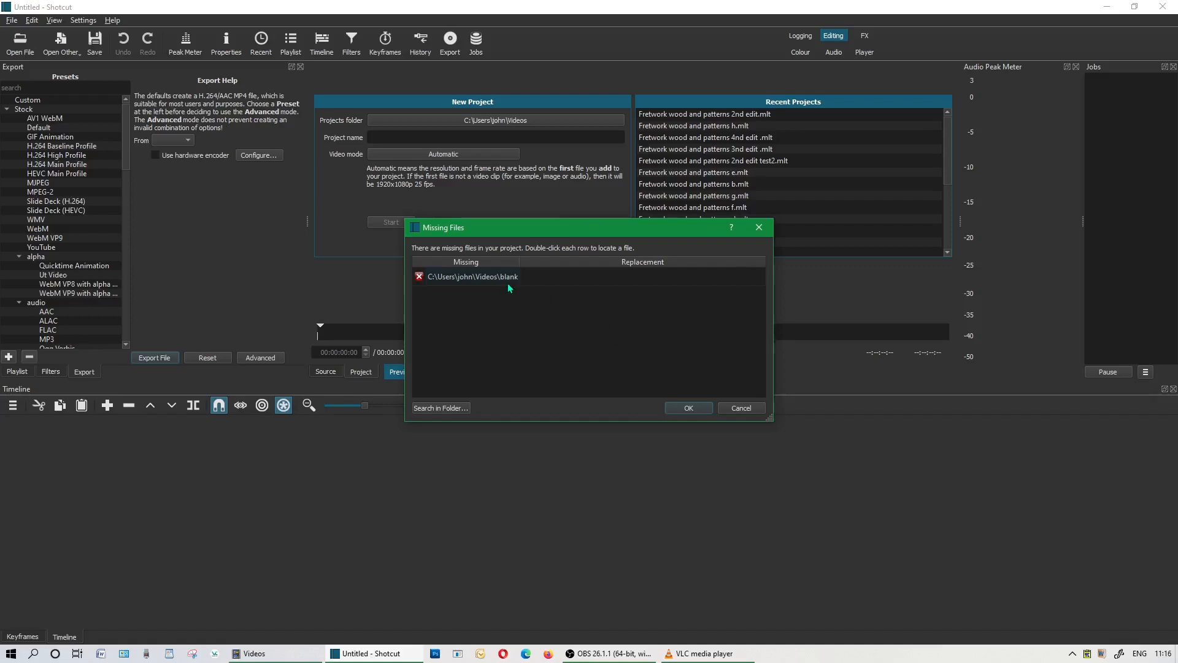
- Select the missing 'blank' entry from Videos in the Missing Files list
left_click(471, 275)
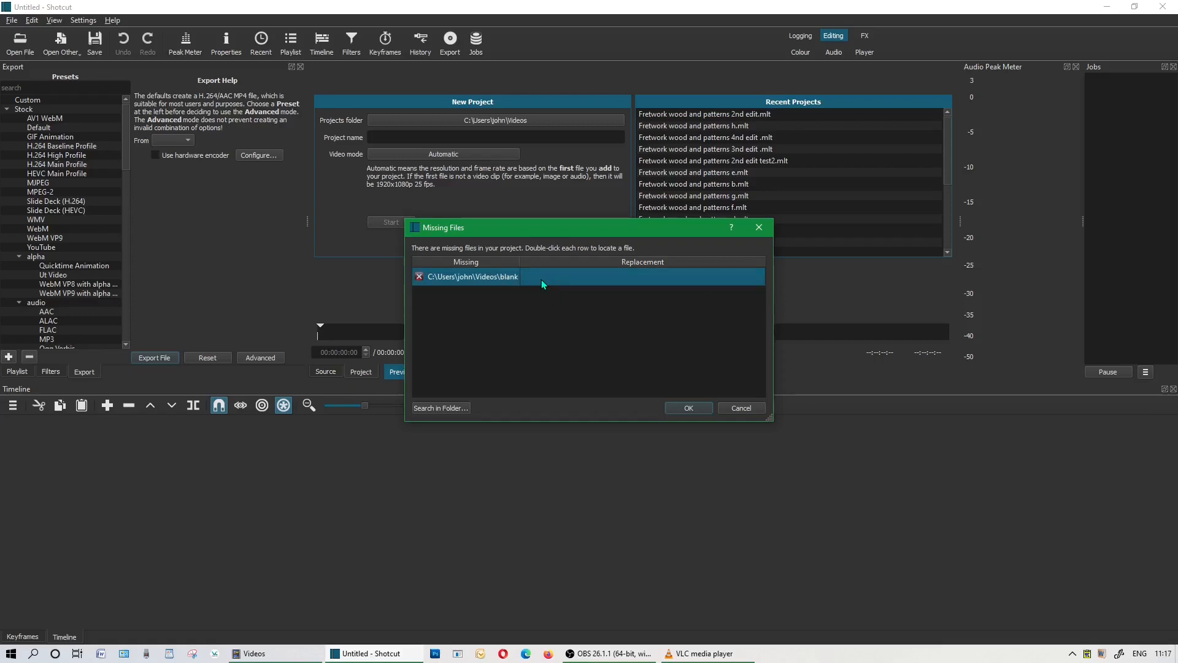
mouse_move(703, 423)
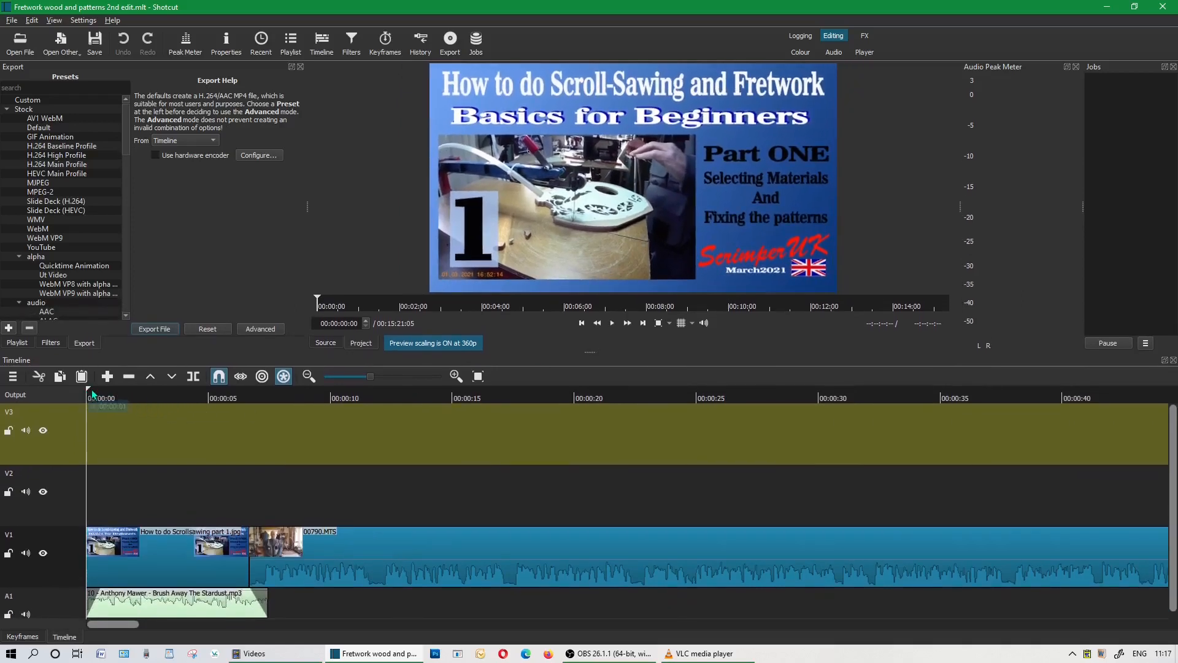
- Play the timeline, review the V2 overlay around 4:44, and mute track V1
left_click(611, 322)
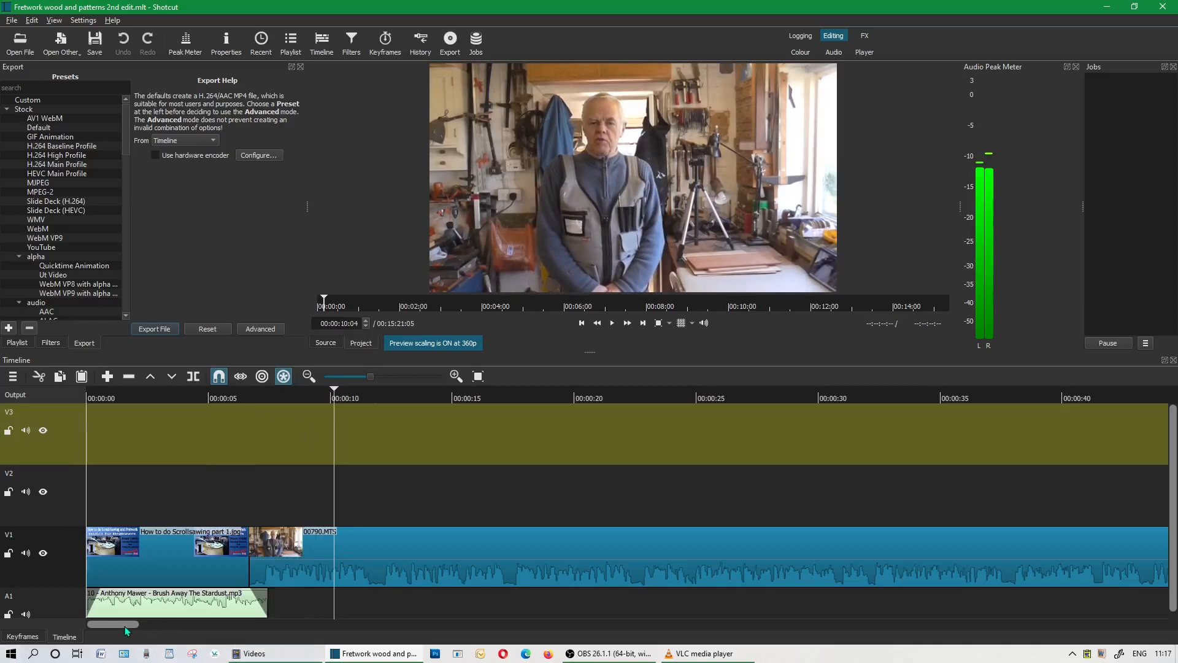
left_click_drag(128, 623, 432, 624)
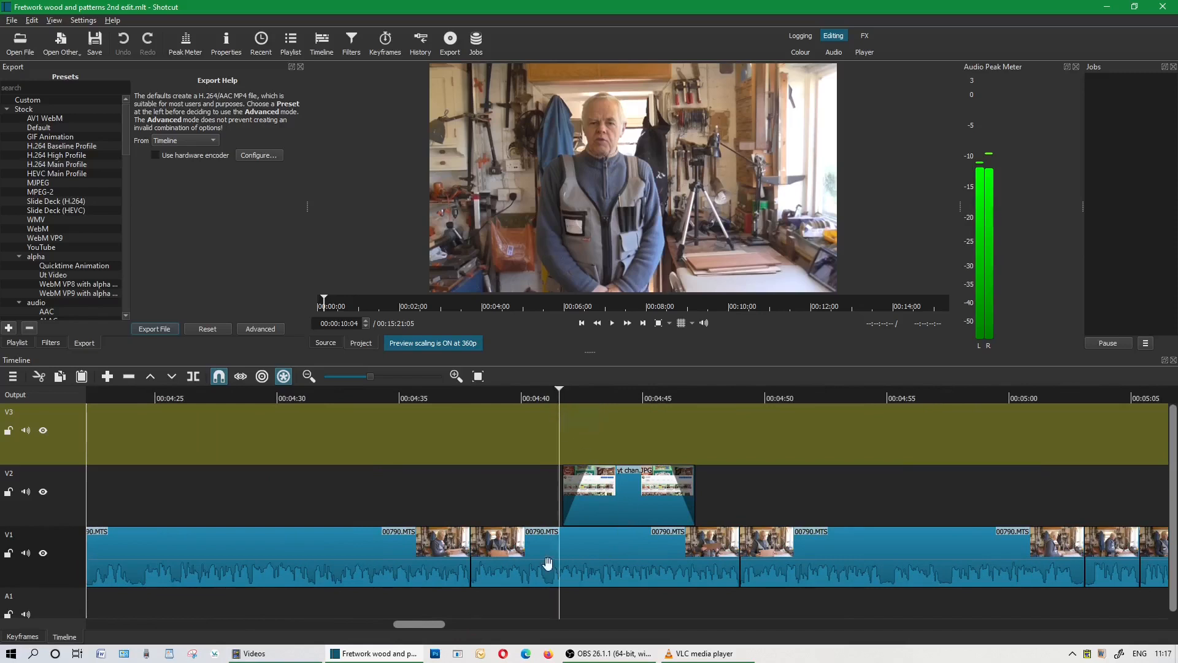
left_click(611, 322)
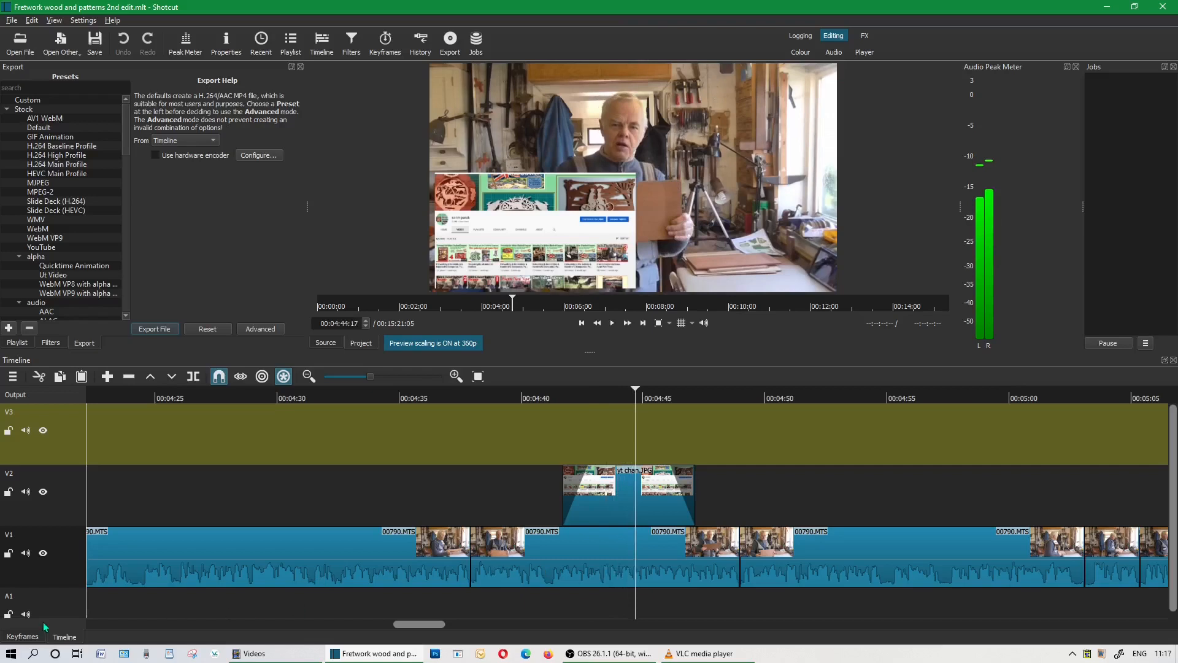
left_click(24, 553)
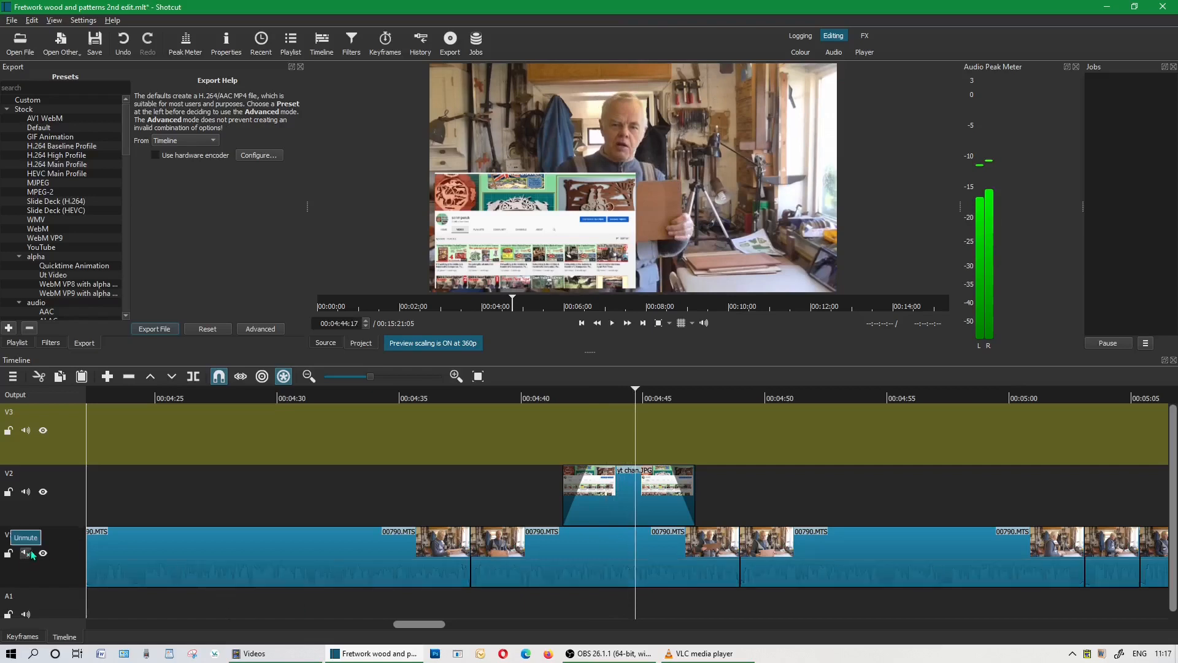
left_click(611, 322)
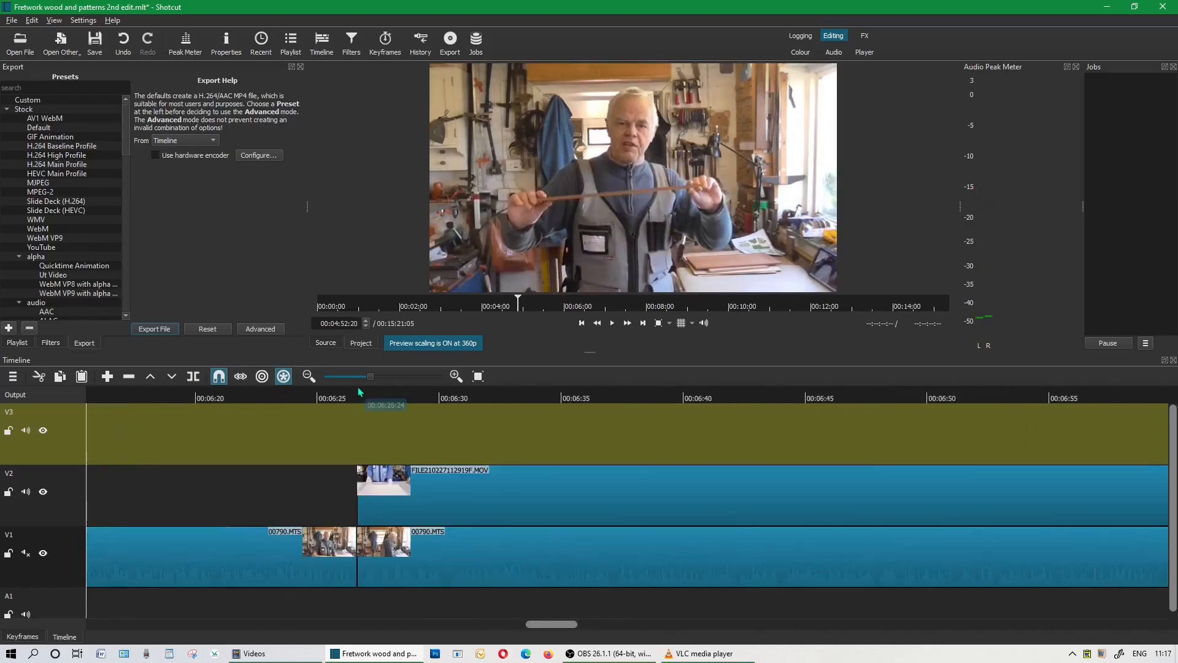
left_click(611, 322)
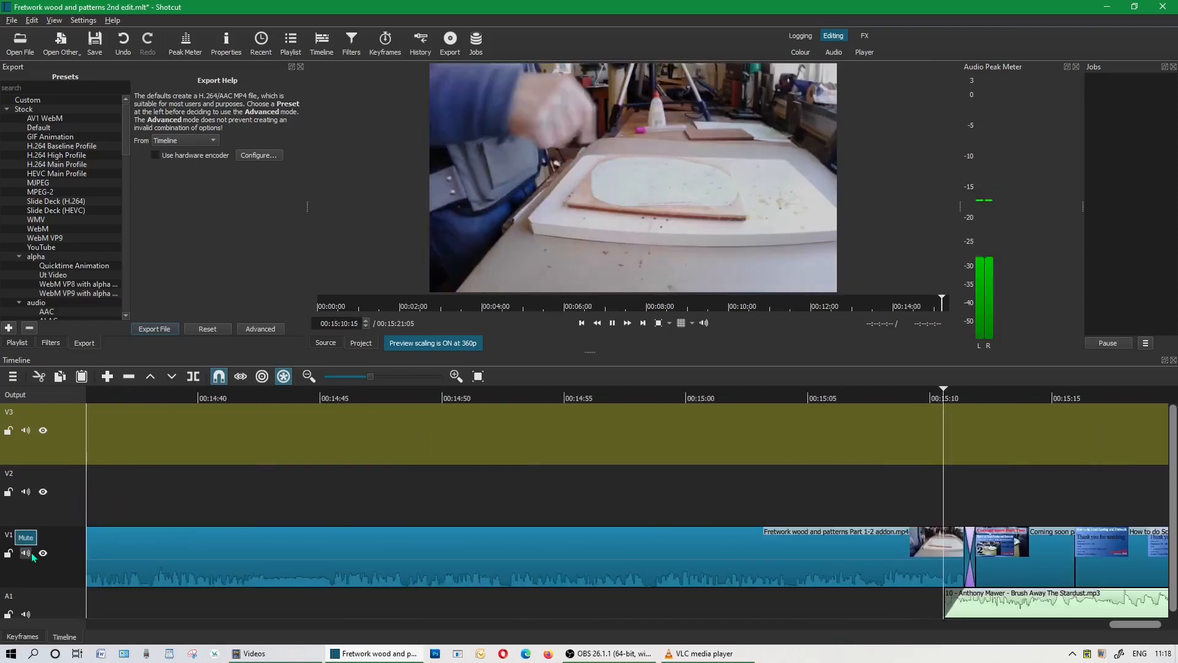
- Mute V1's sound, then turn it back on while playback reaches the end credits
left_click(991, 388)
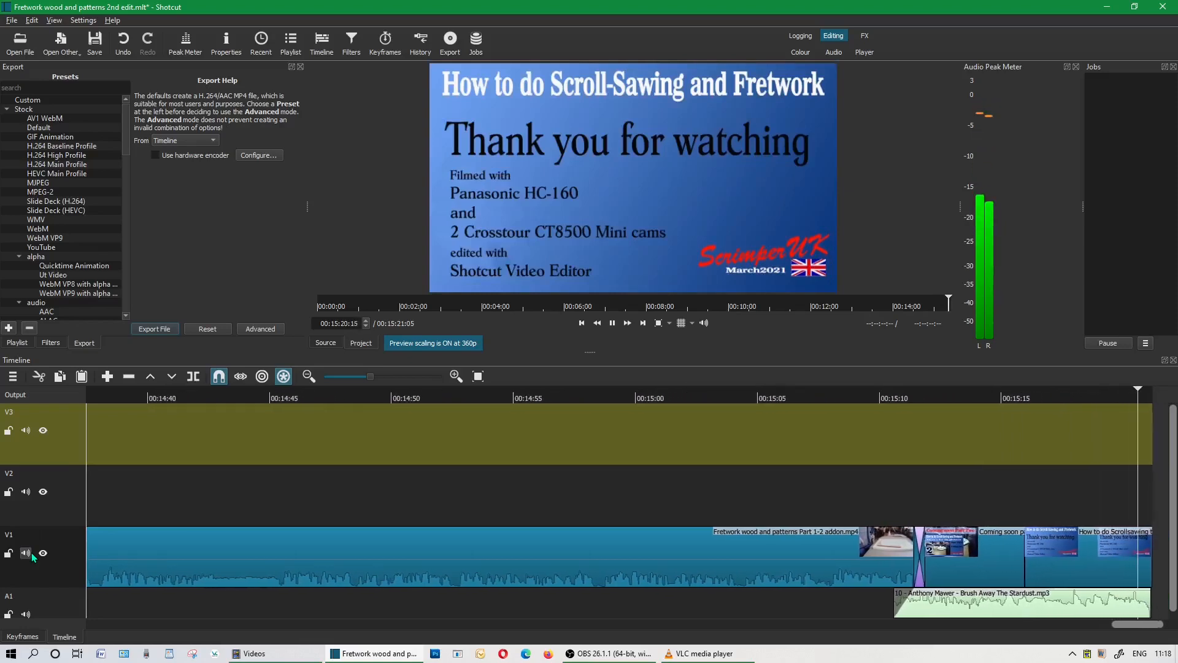
left_click(611, 323)
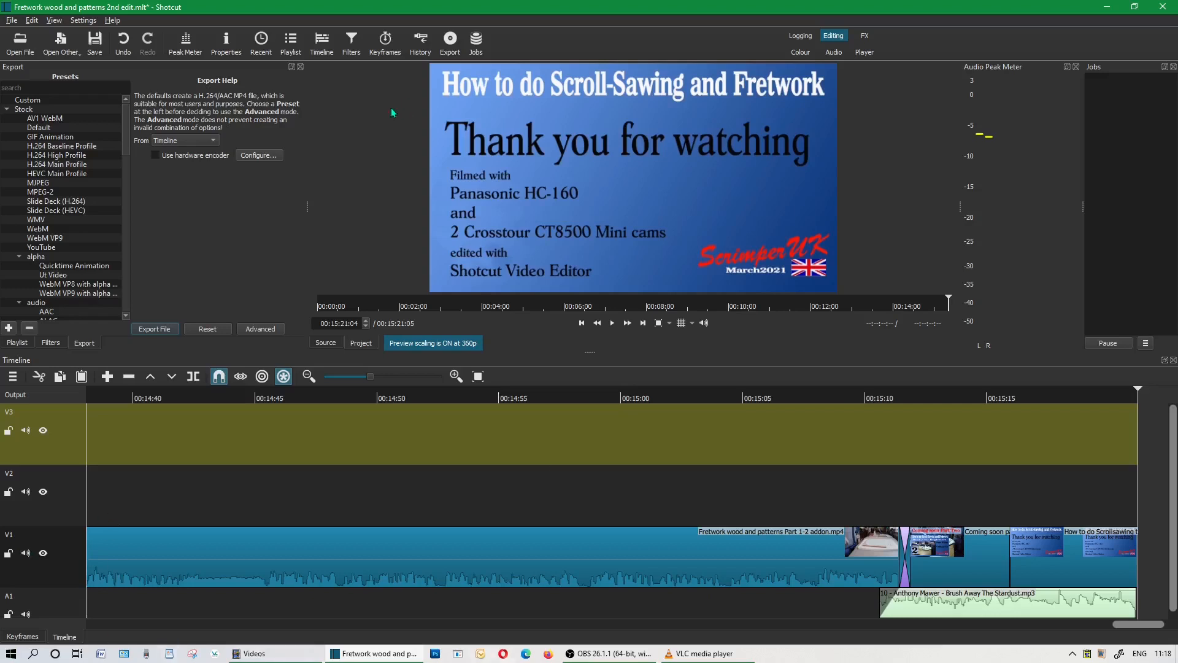
mouse_move(153, 314)
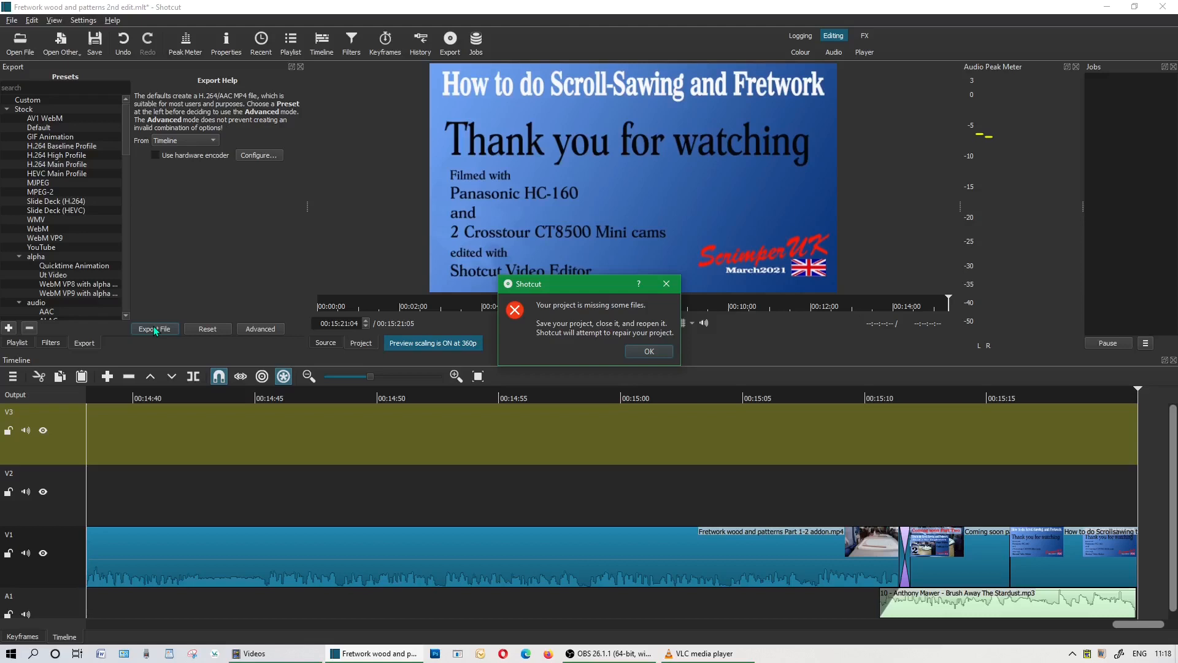
- Dismiss the missing-files warning and close Shotcut so the project can be reopened
left_click(648, 351)
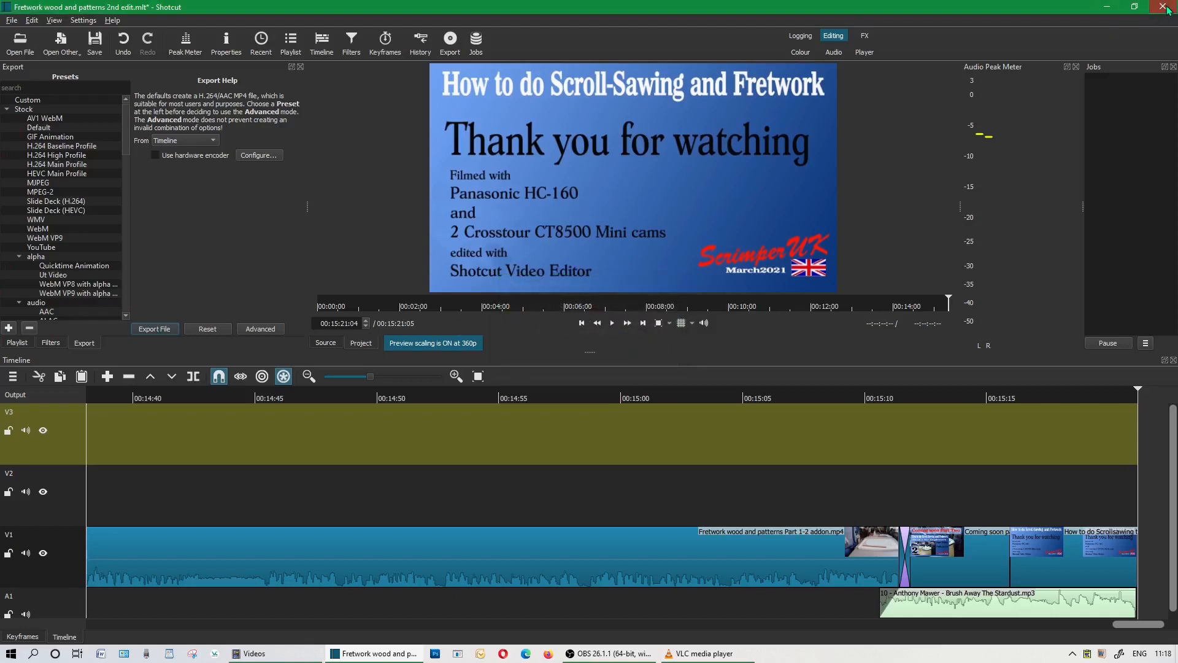
left_click(1169, 7)
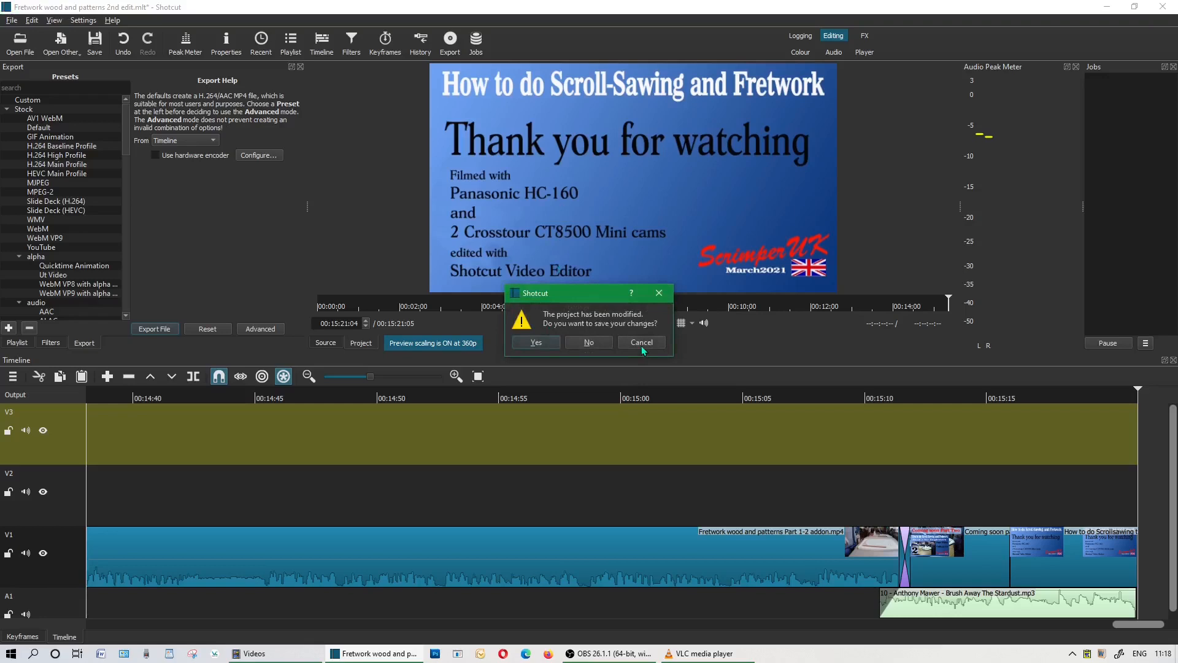
mouse_move(535, 342)
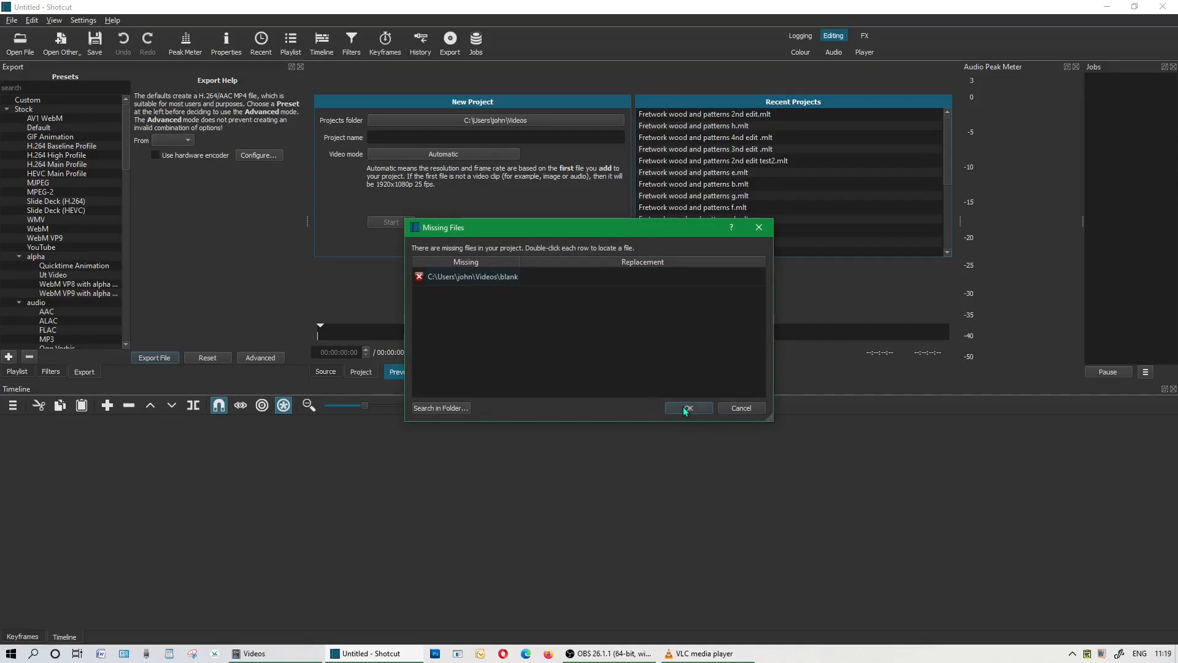
- Dismiss the missing-files notice and reopen 'Fretwork wood and patterns 2nd edit' from Recent Projects
left_click(688, 408)
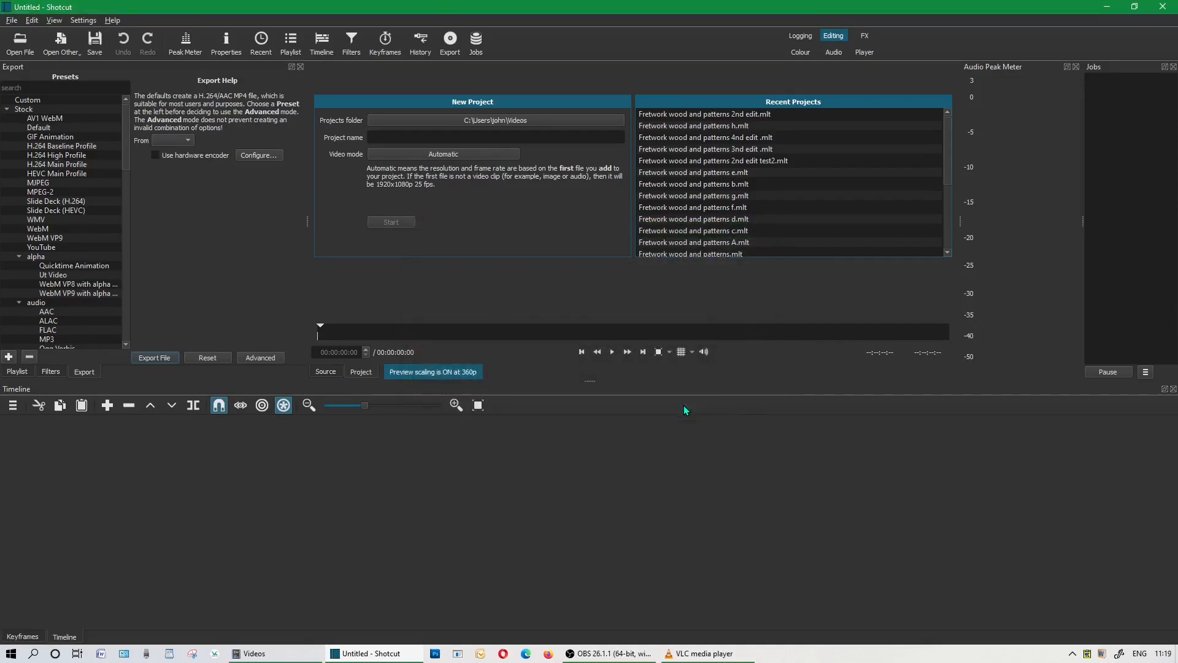
double_click(704, 114)
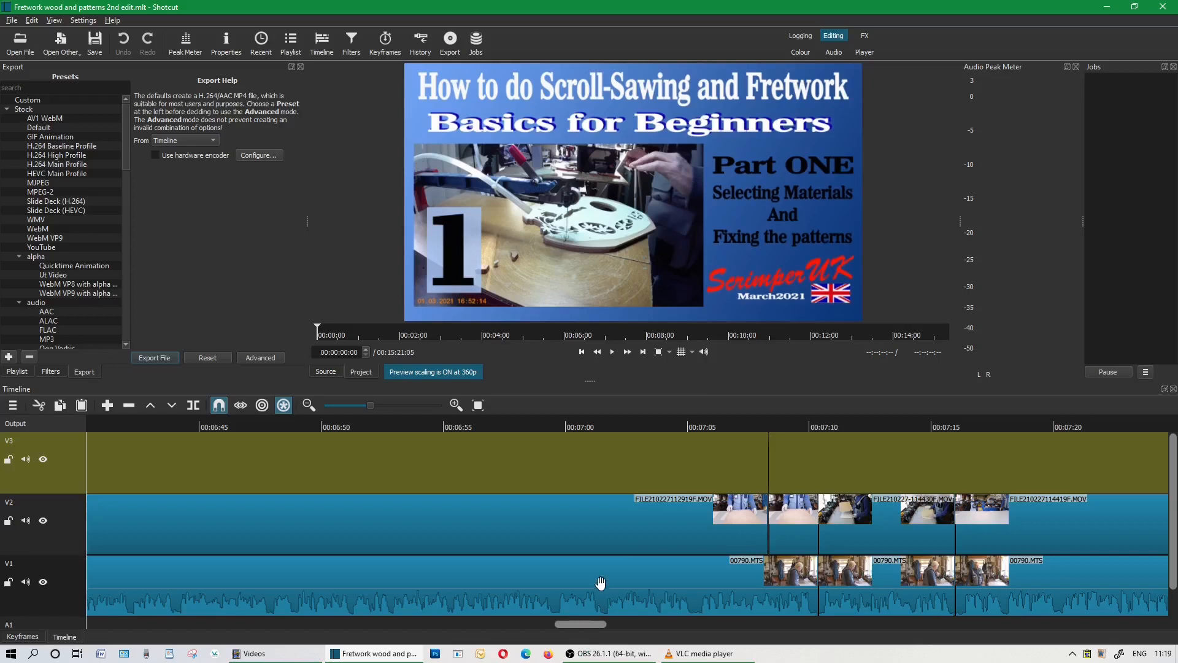
- Move to the V2 clips around 7:07 and play that section
left_click(717, 427)
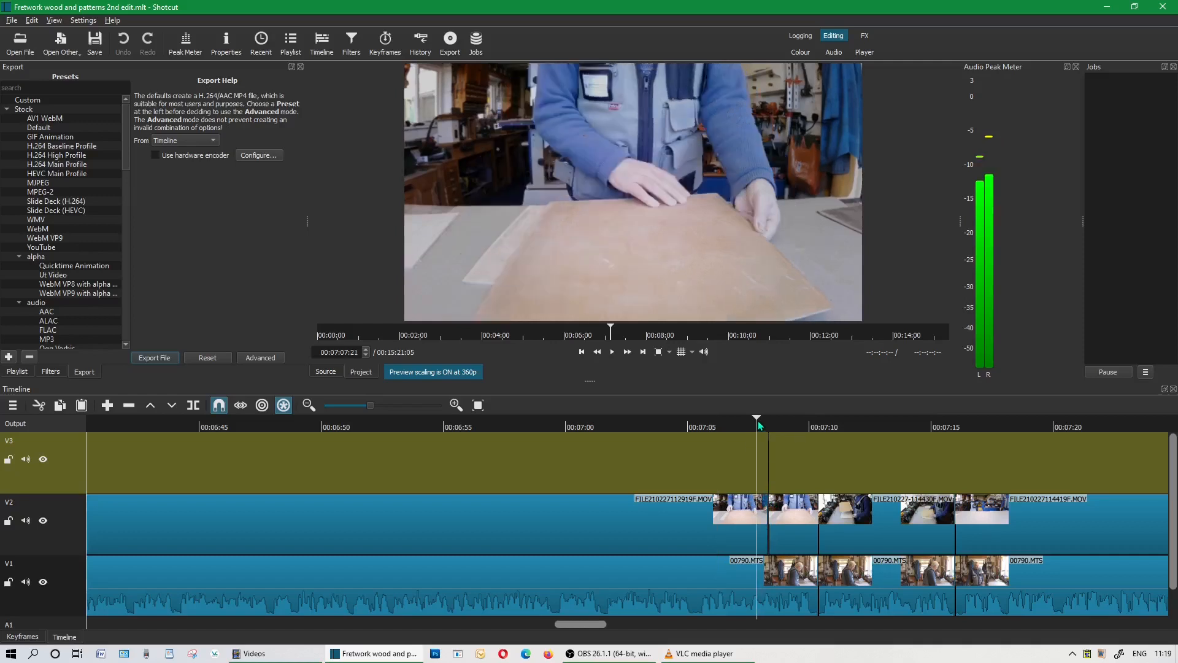
left_click(611, 351)
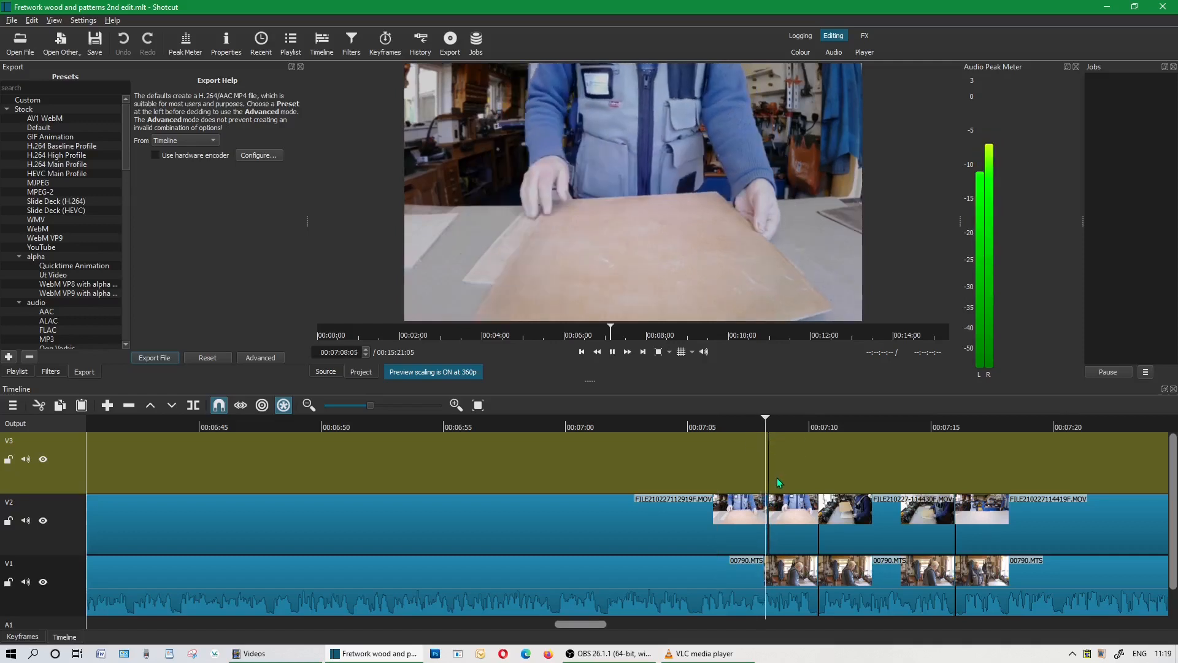
left_click(612, 351)
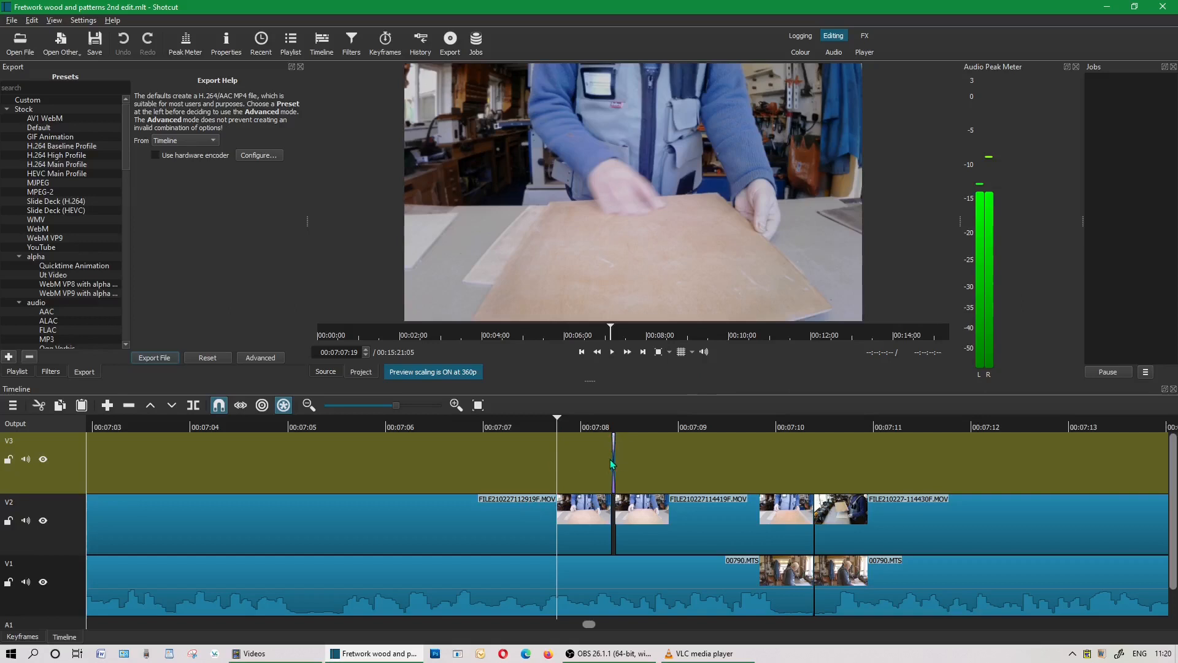
mouse_move(665, 464)
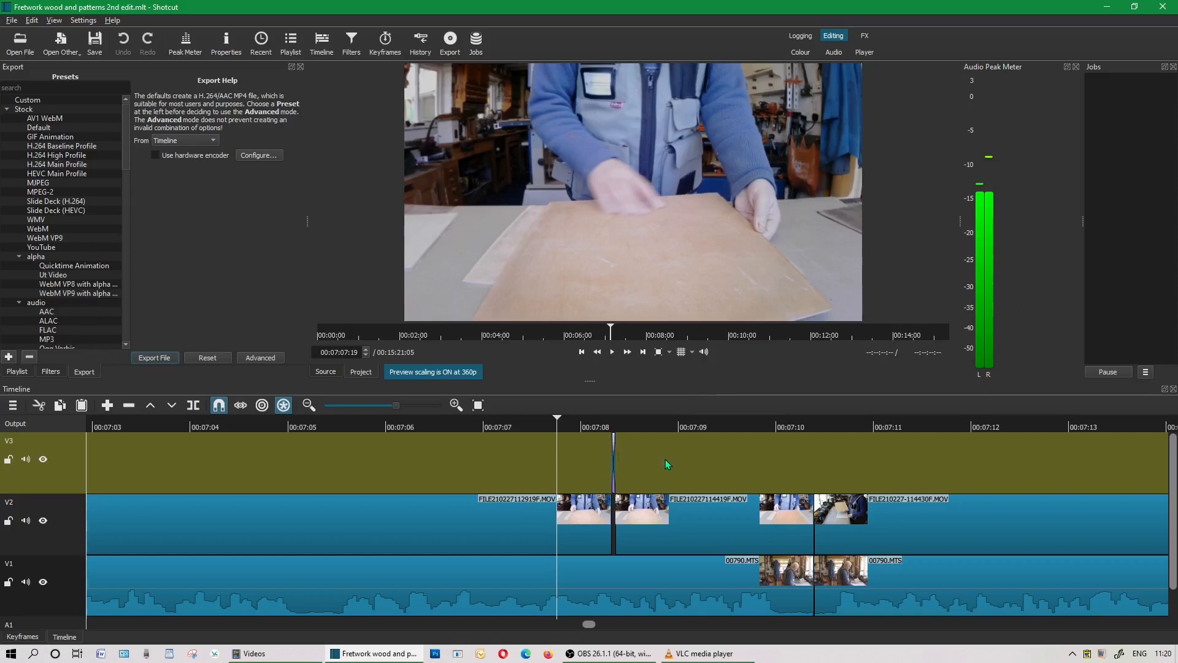
mouse_move(606, 481)
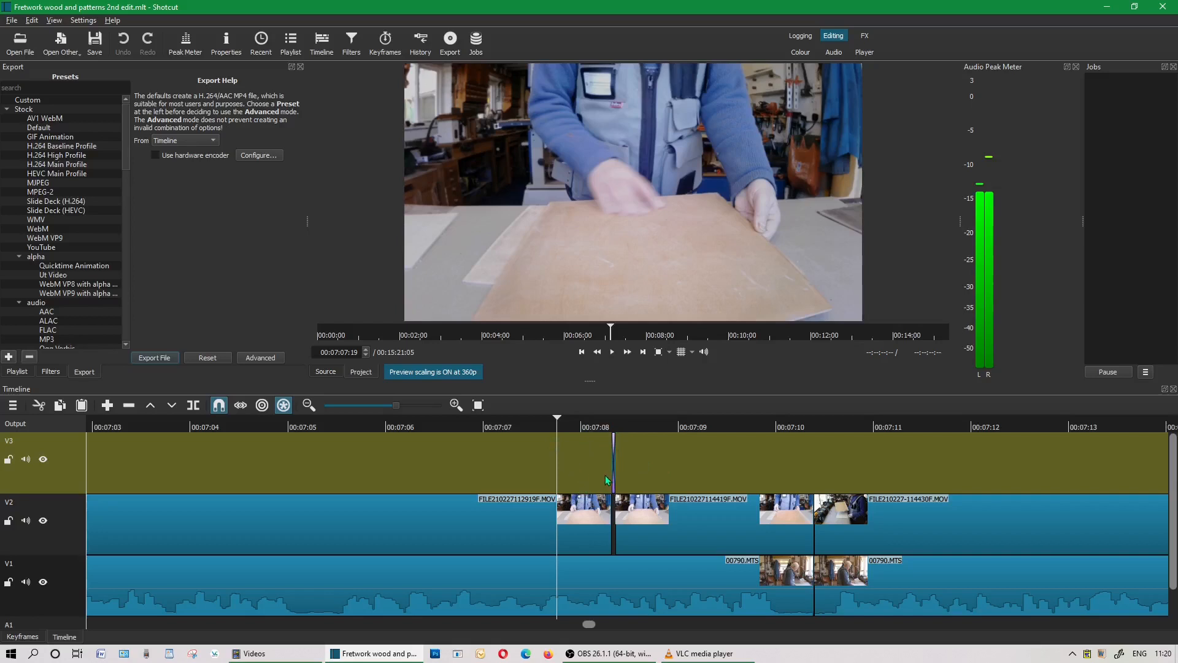
mouse_move(565, 565)
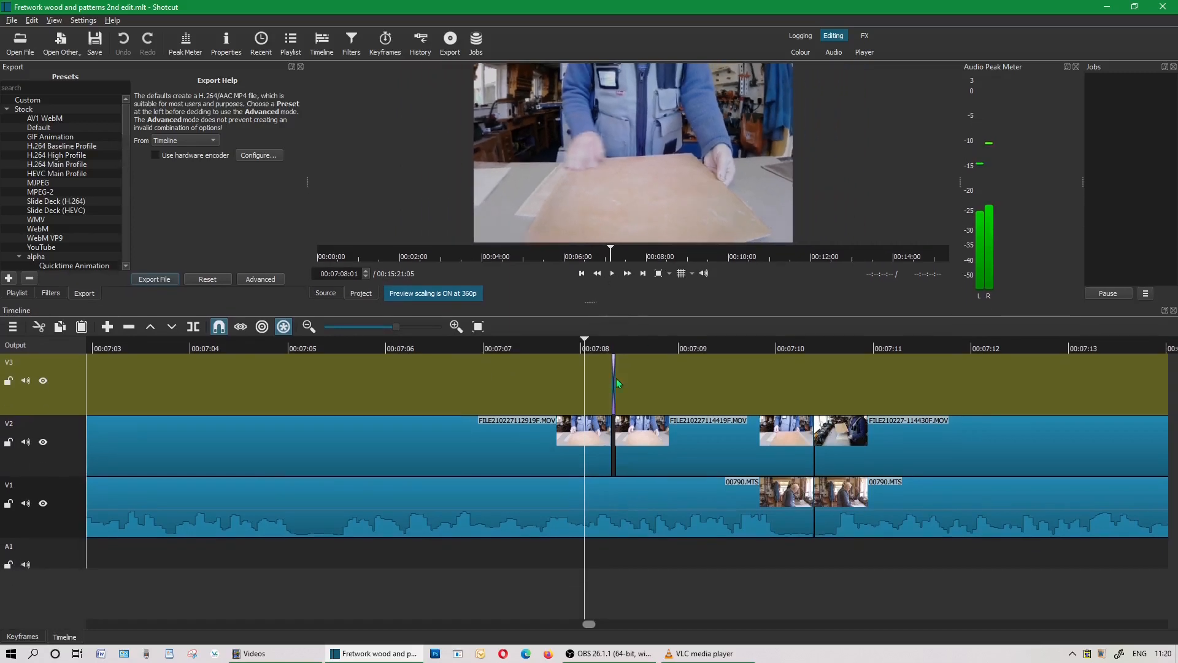
mouse_move(691, 406)
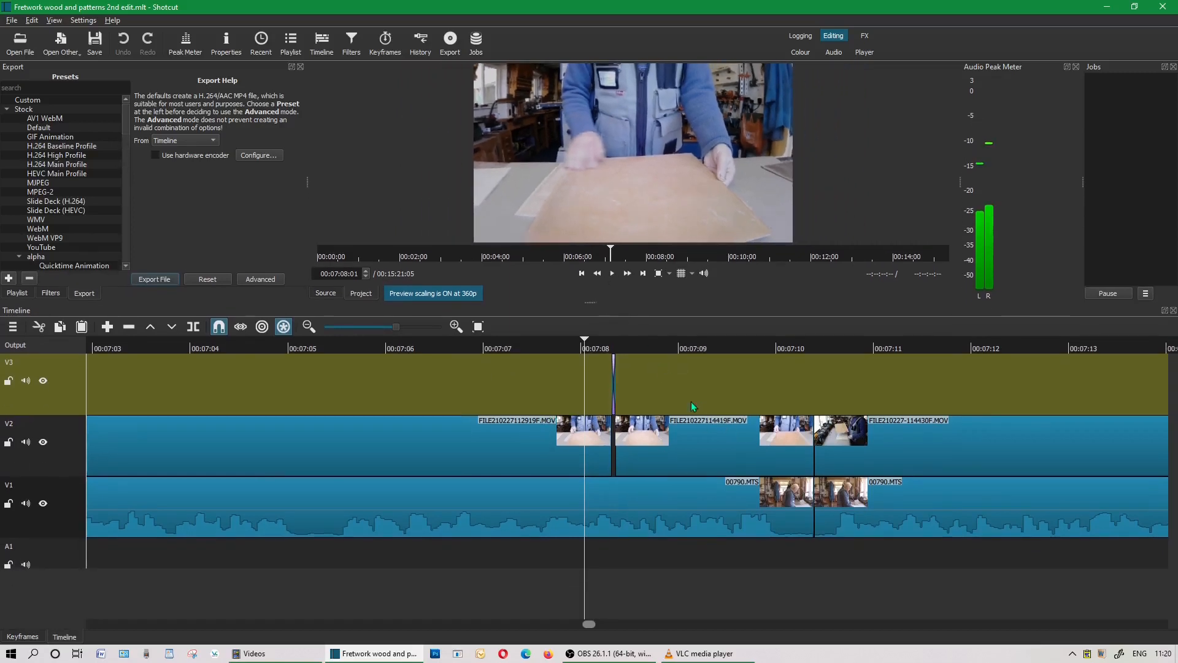
mouse_move(584, 346)
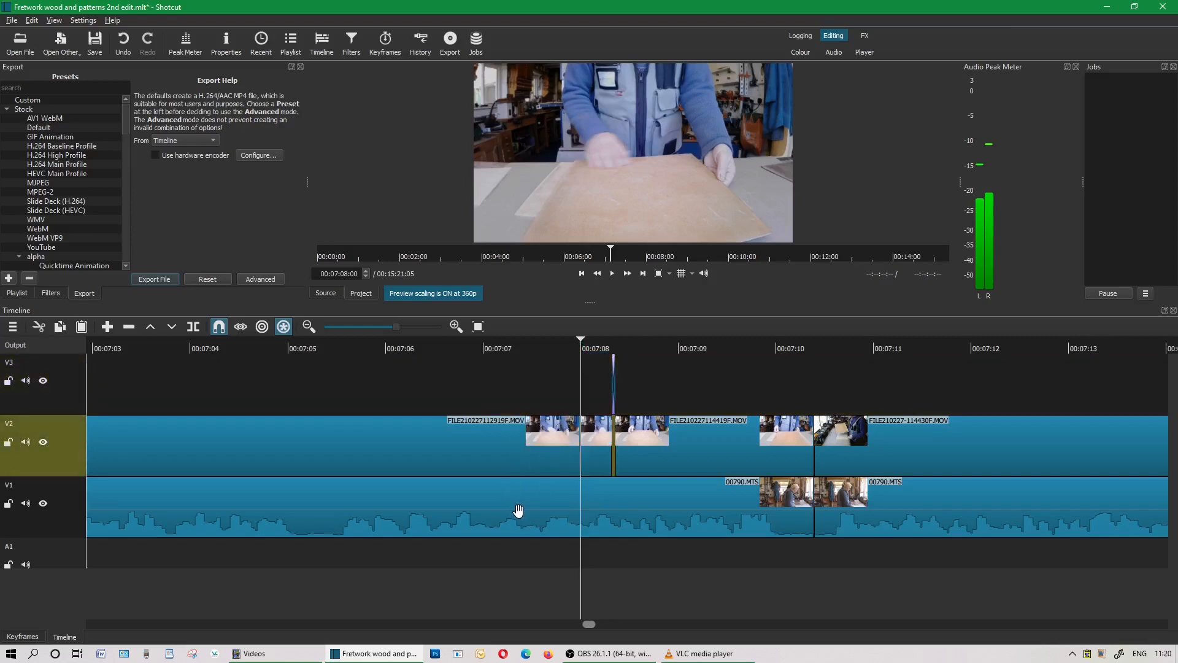
mouse_move(518, 516)
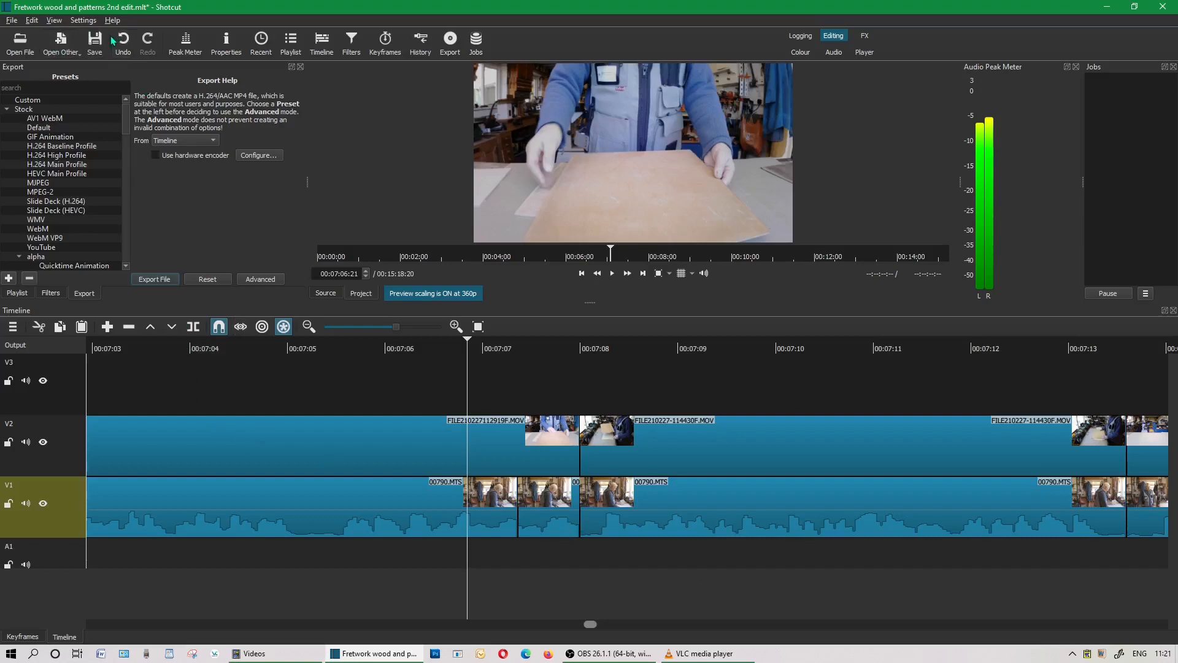
mouse_move(94, 41)
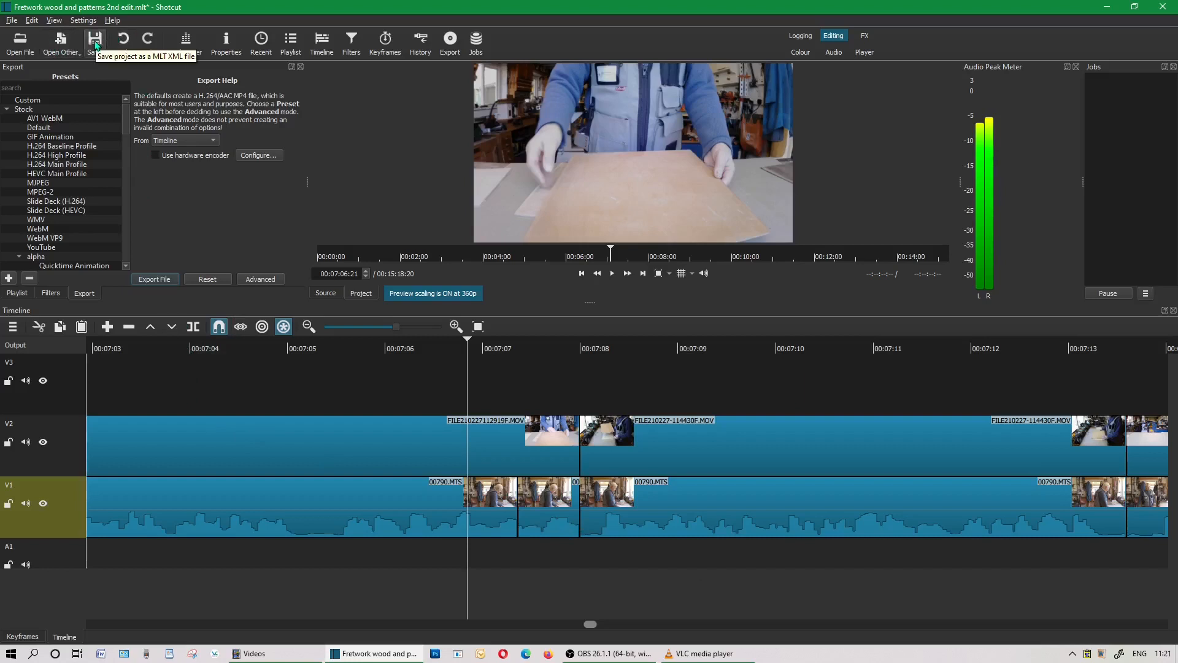
- Save the project in Videos as 'Fretwork wood and patterns 2nd edit. obmlt'
left_click(11, 20)
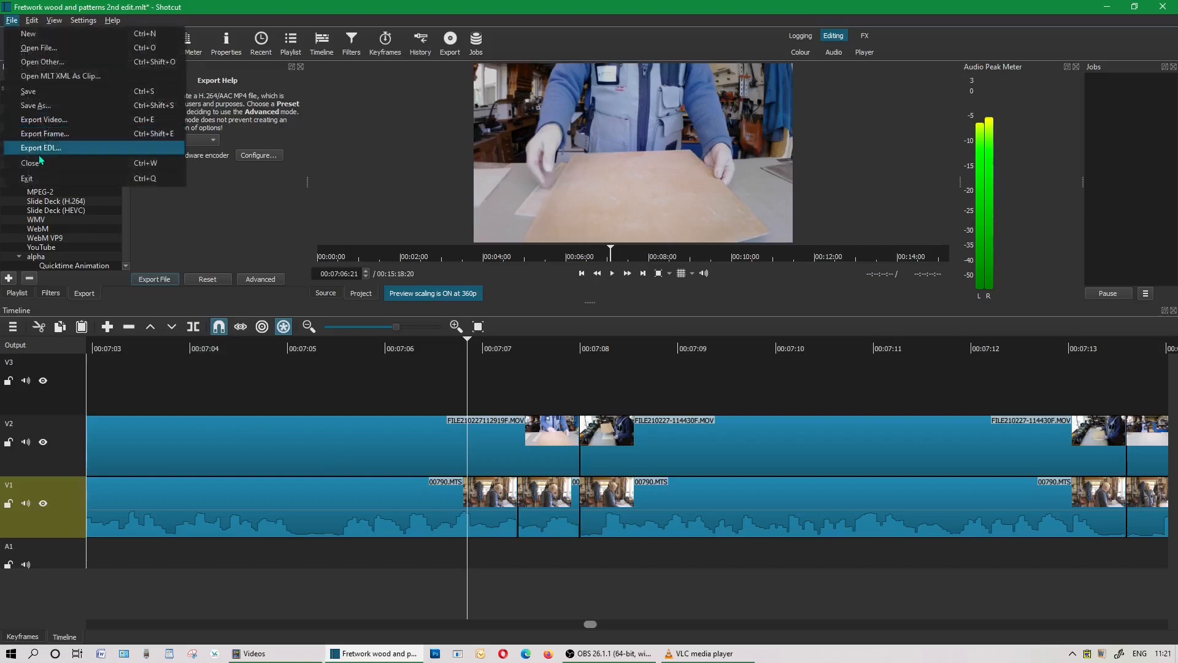
left_click(40, 147)
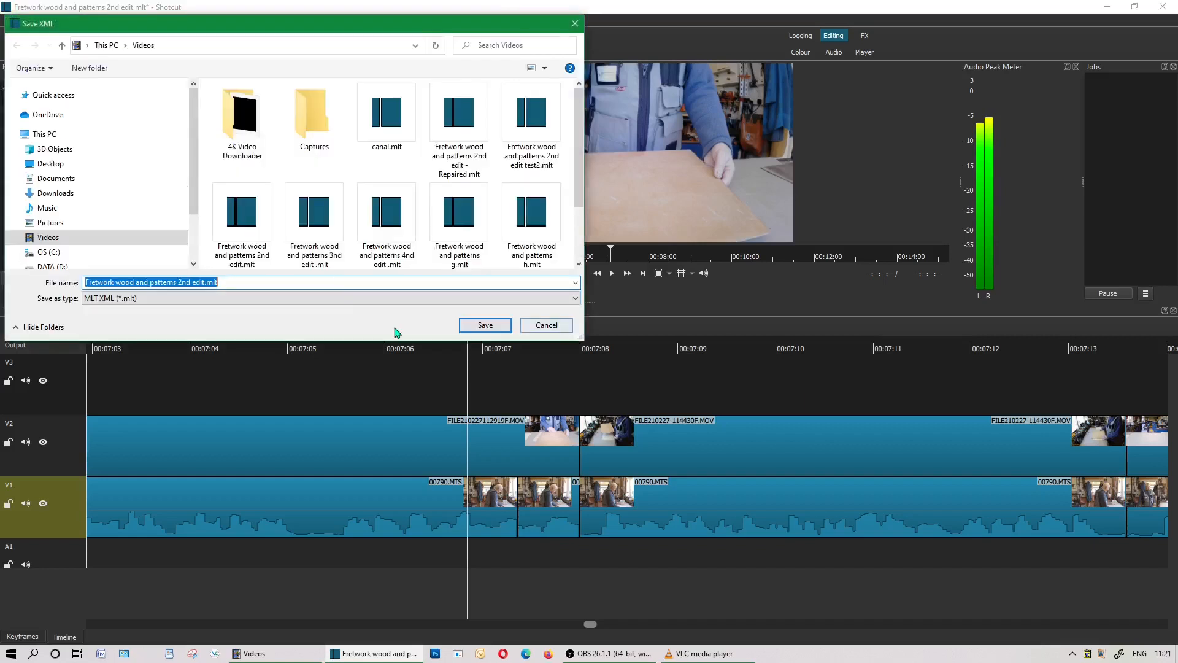
left_click(211, 282)
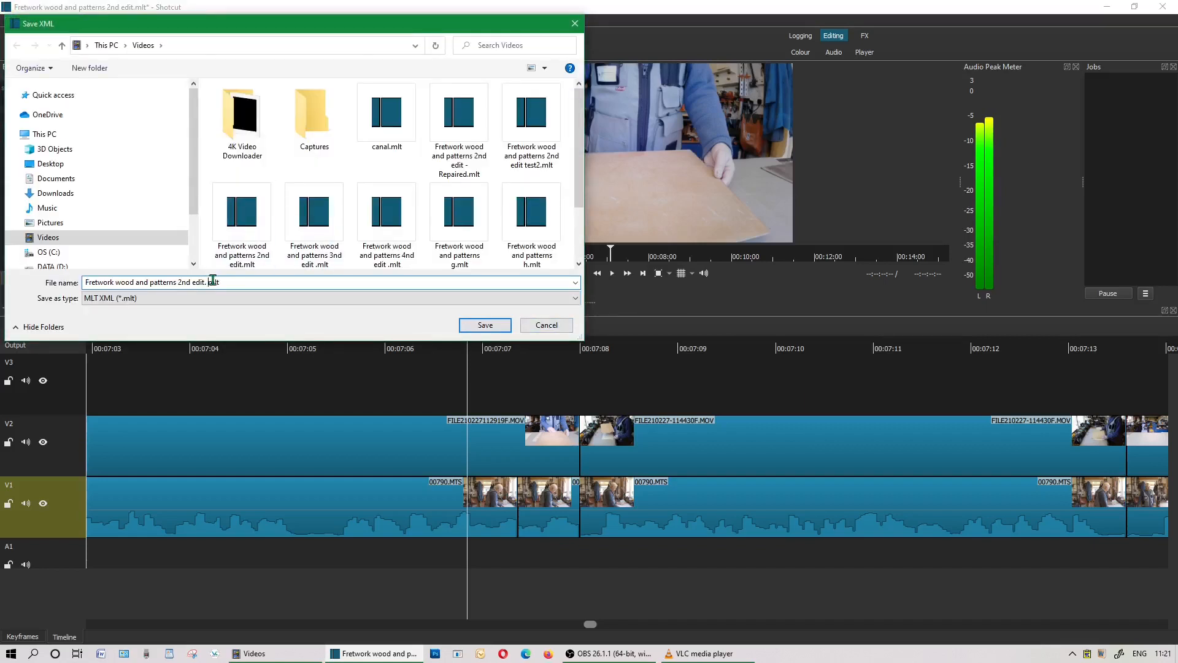
type("ob")
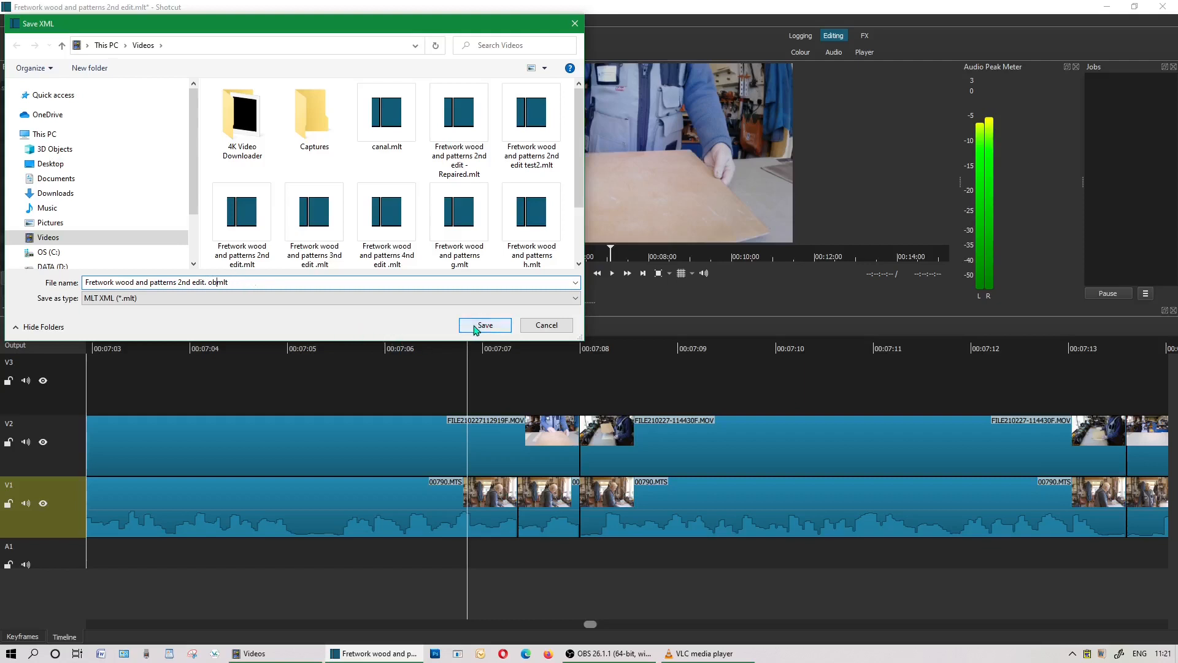
left_click(484, 324)
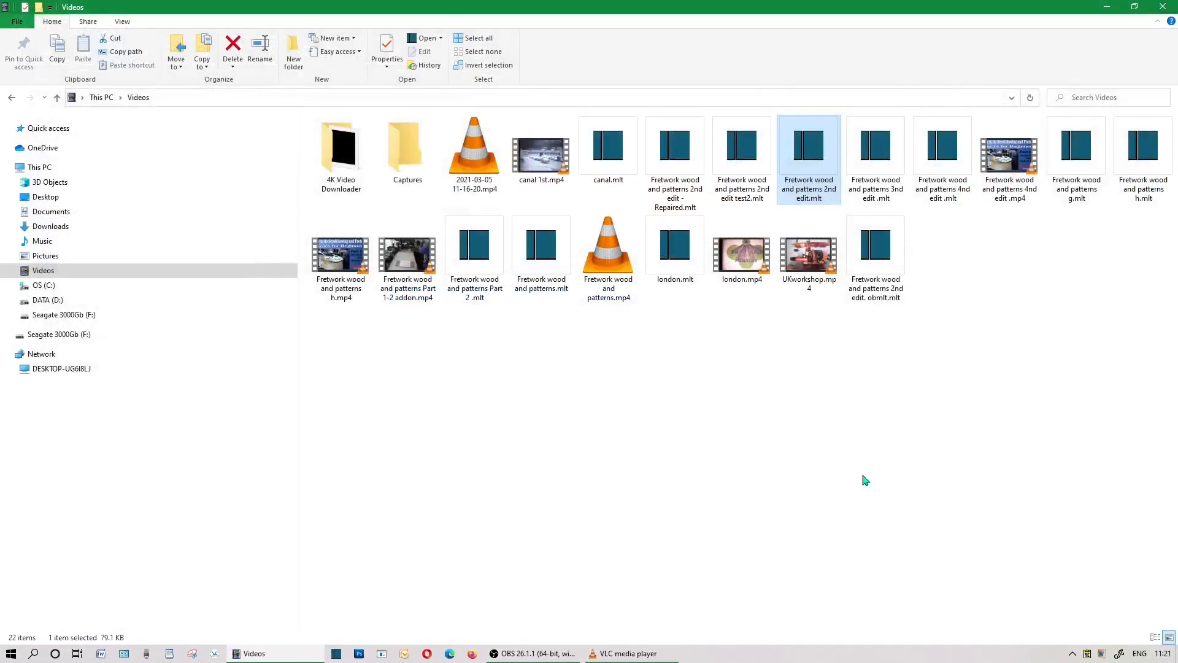
mouse_move(719, 256)
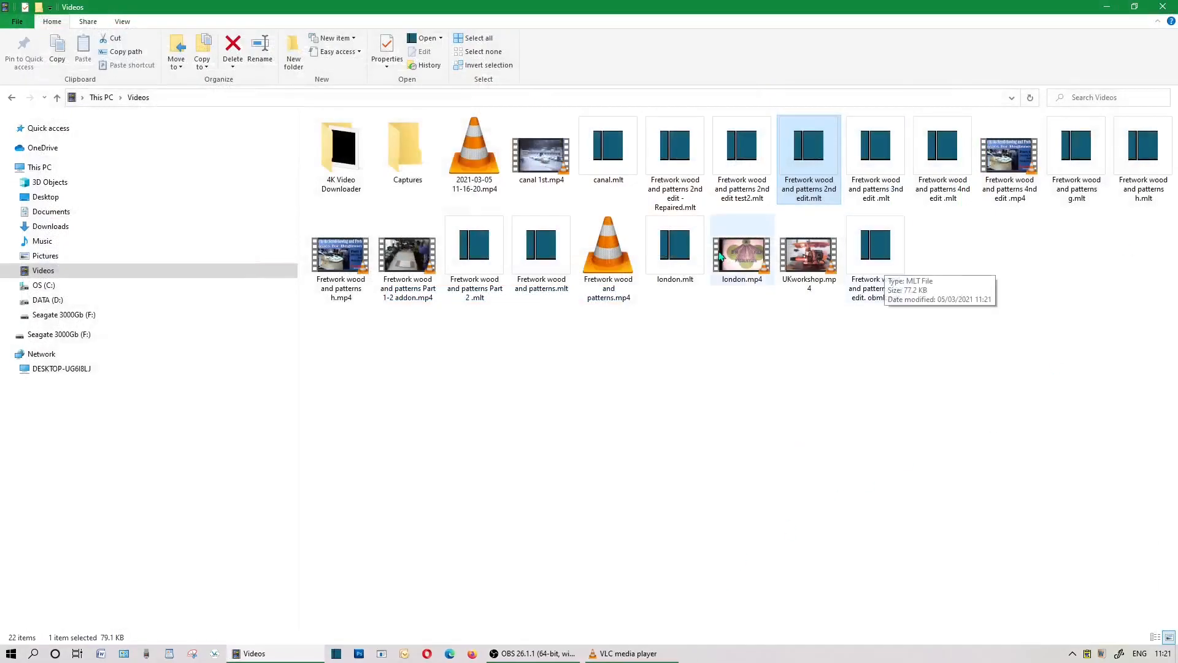
mouse_move(890, 315)
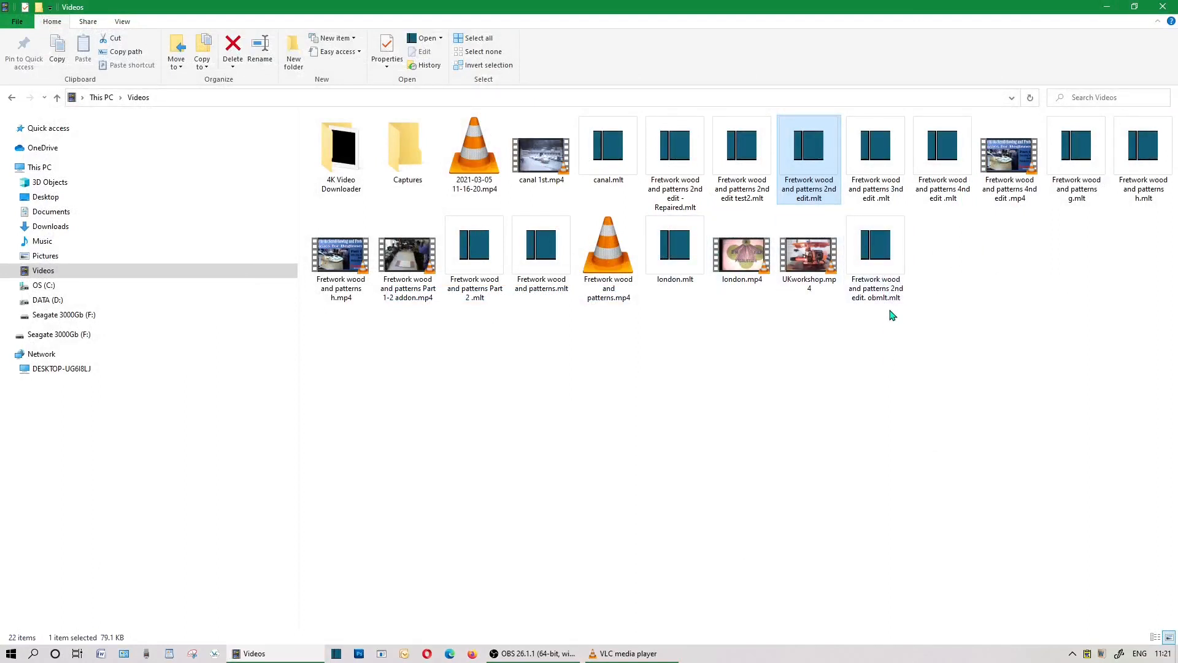
- Open 'Fretwork wood and patterns 2nd edit. obmlt.mlt' from Videos in Shotcut
double_click(875, 245)
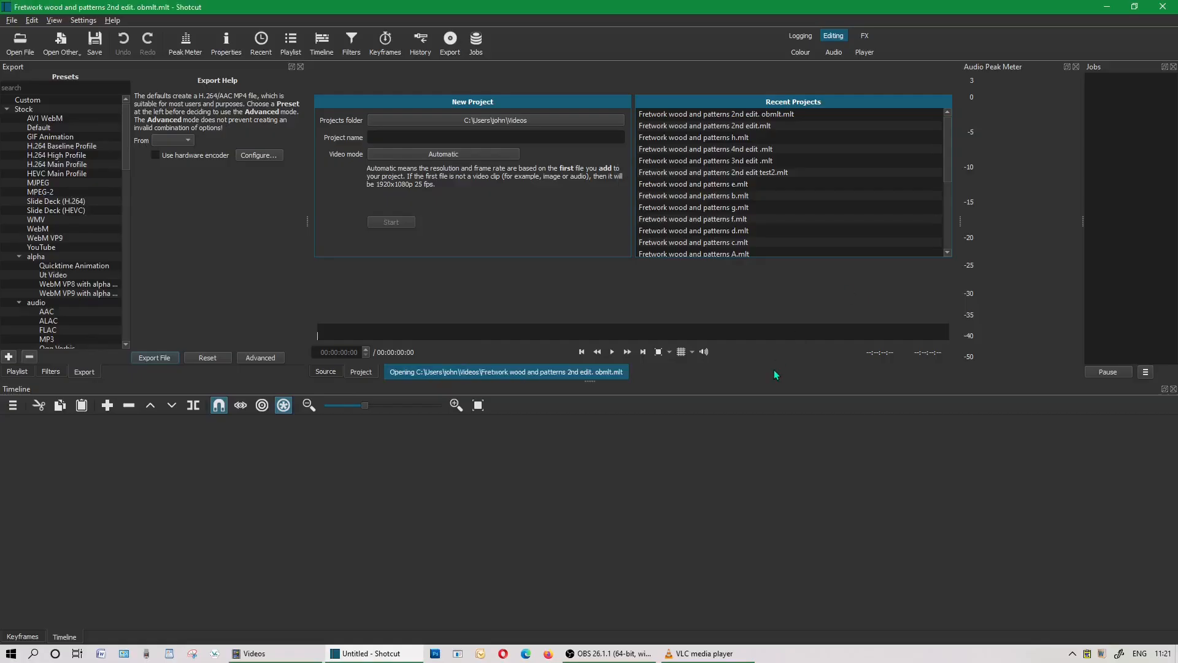
mouse_move(721, 405)
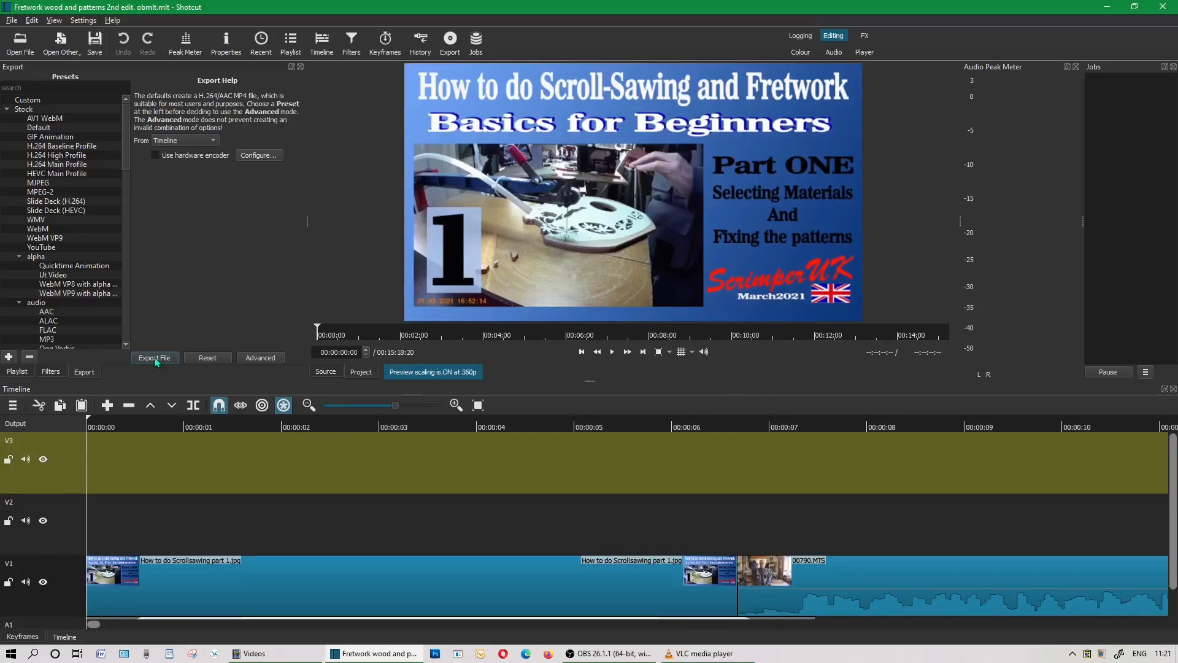
- Check that the Export File chooser opens, then close it without exporting
left_click(154, 357)
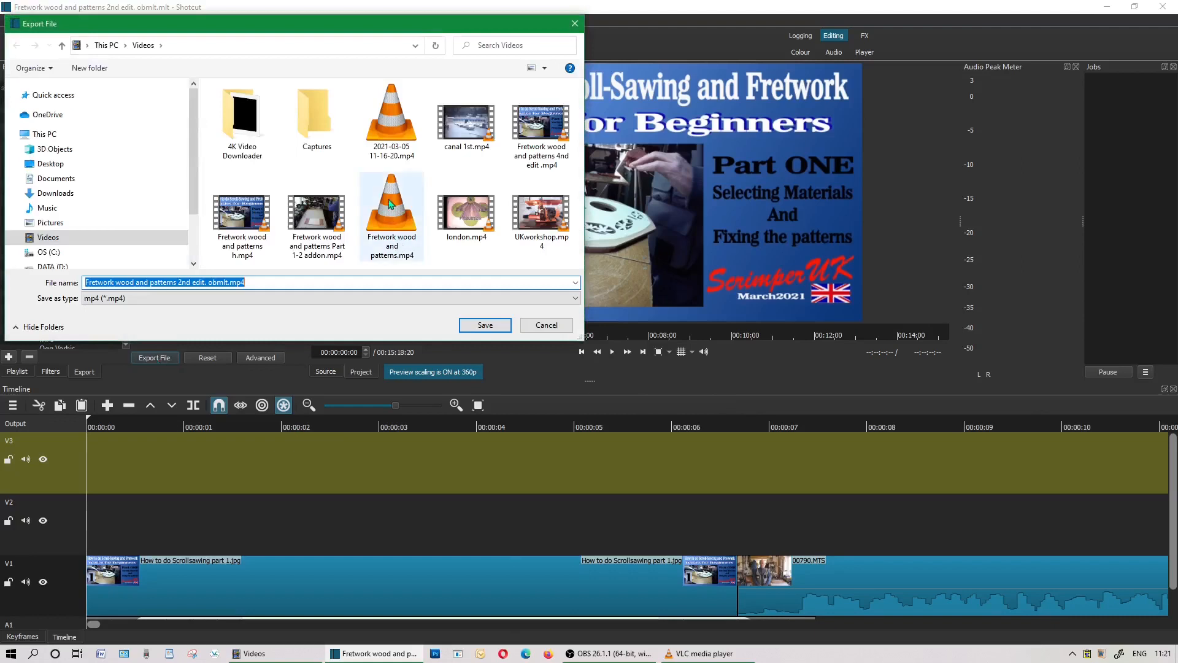
mouse_move(443, 271)
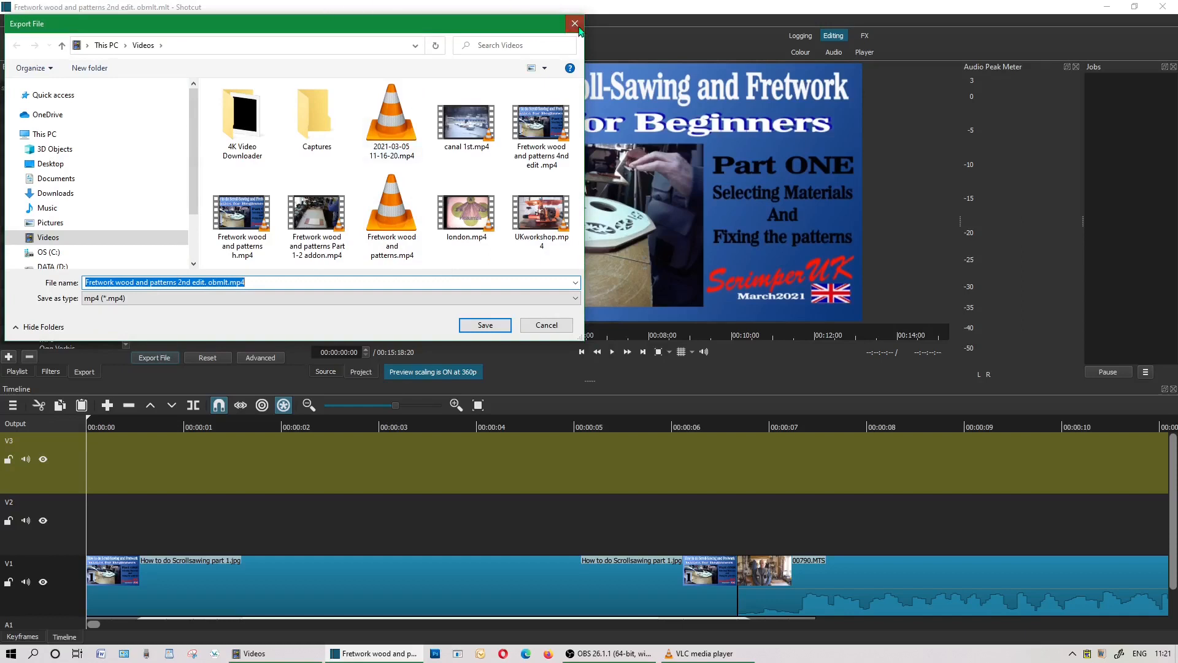
left_click(575, 23)
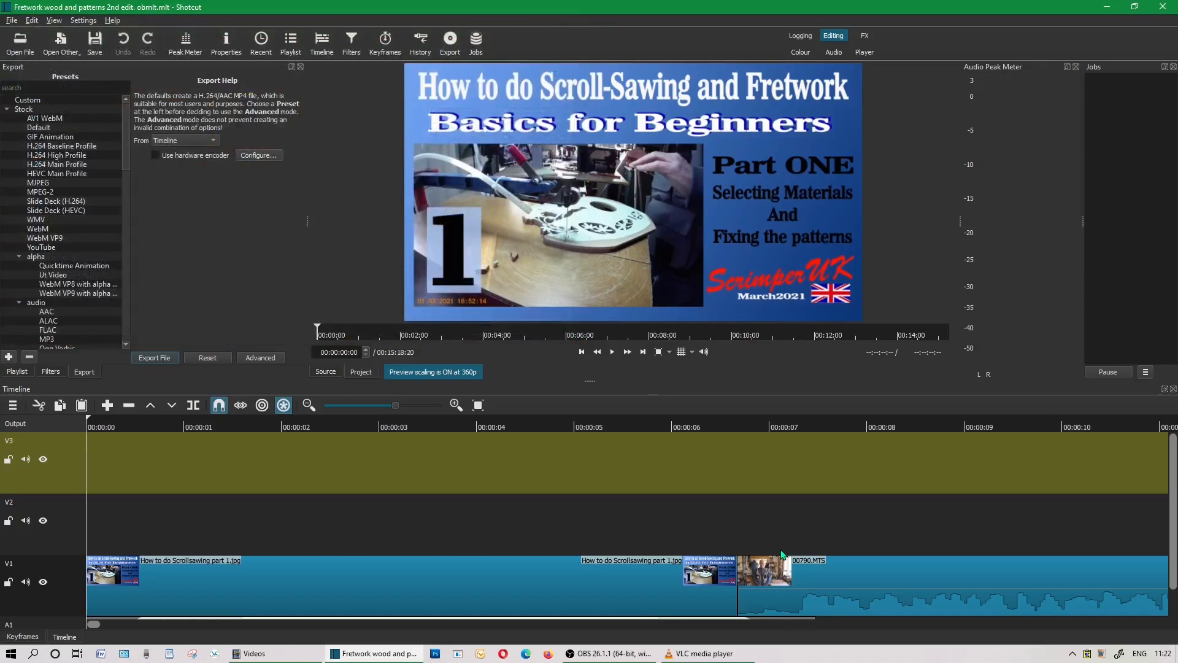